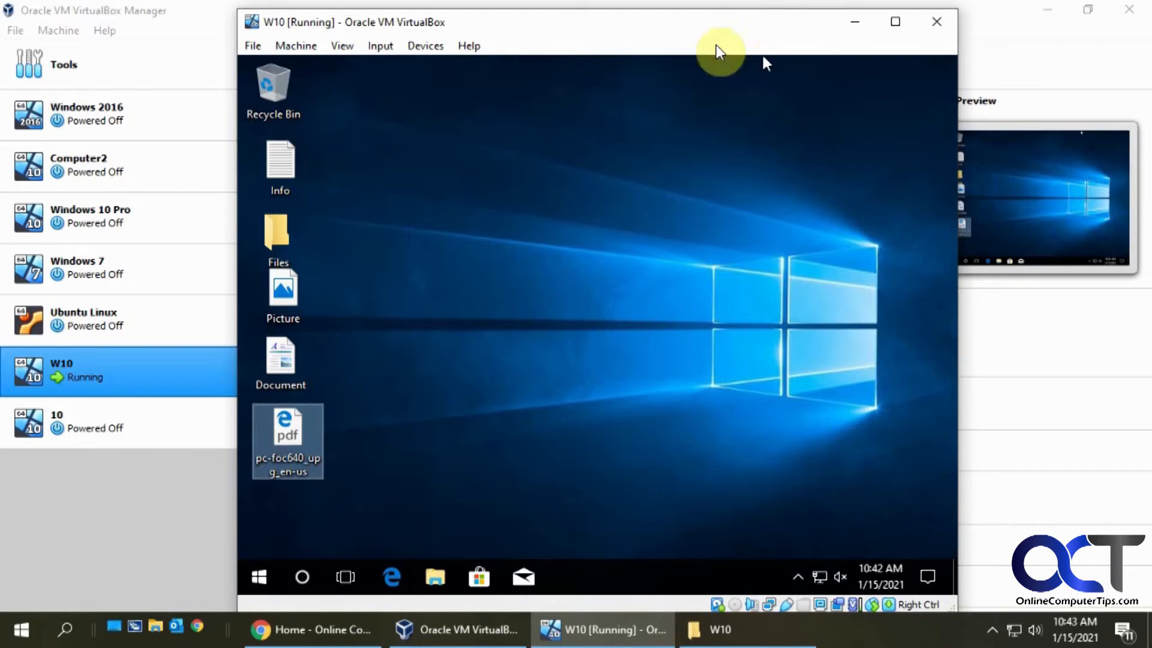
pyautogui.moveTo(709, 287)
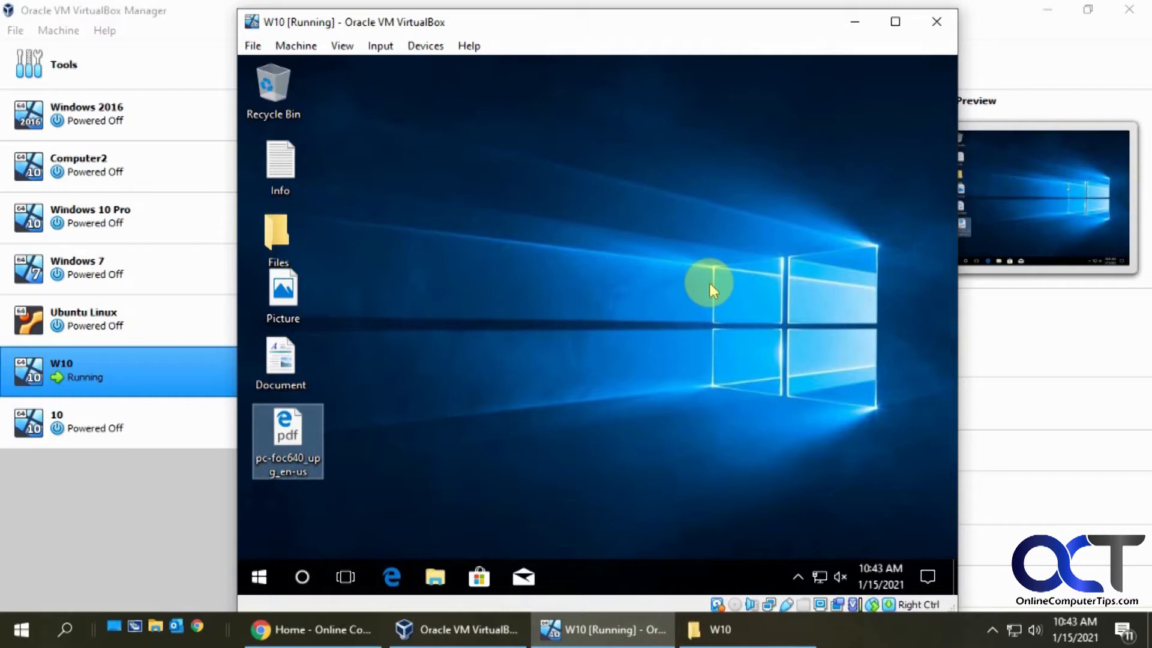
pyautogui.moveTo(709, 209)
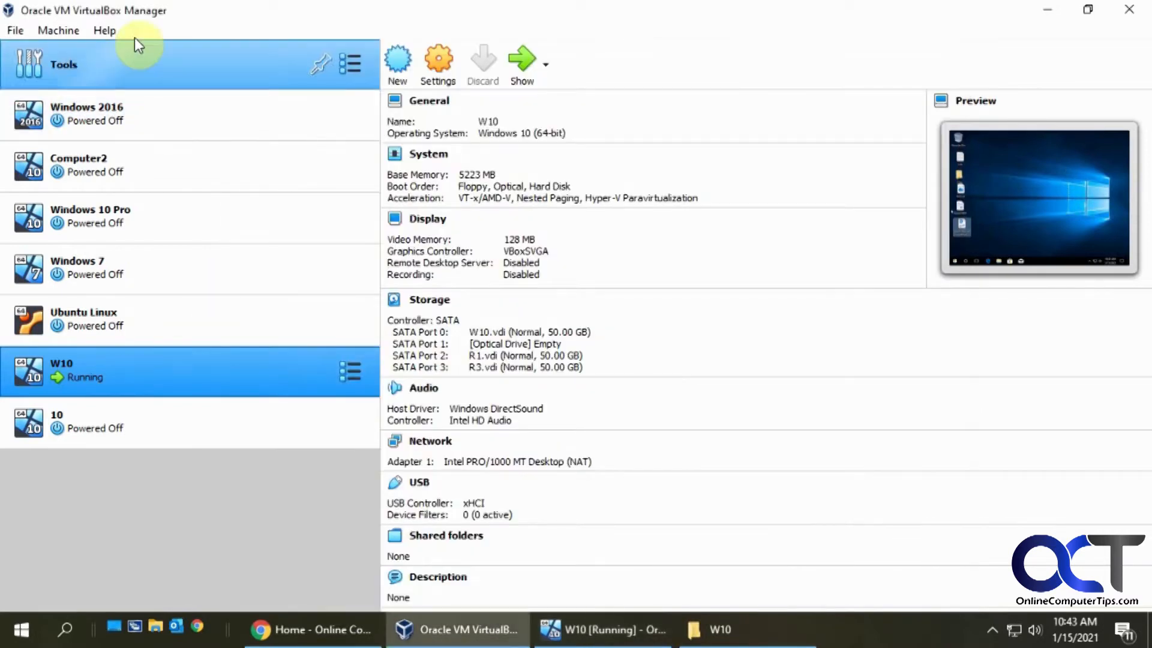
pyautogui.moveTo(338, 242)
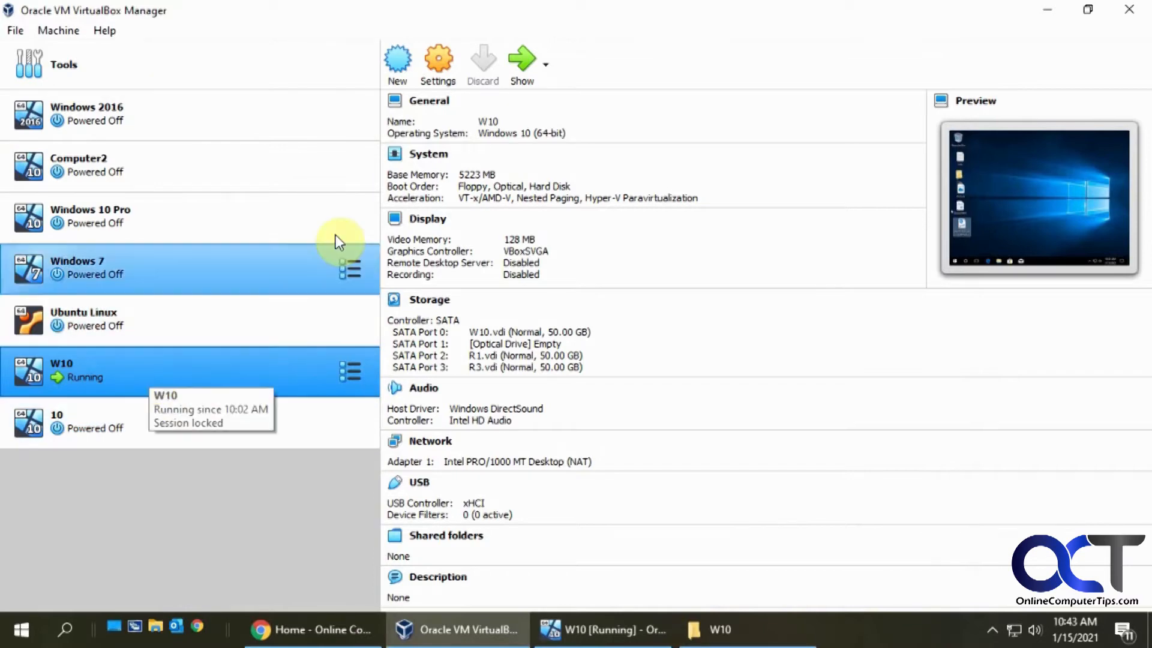
# - Enable video-only screen recording for W10 under Display > Recording, saving to W10.webm
pyautogui.click(436, 60)
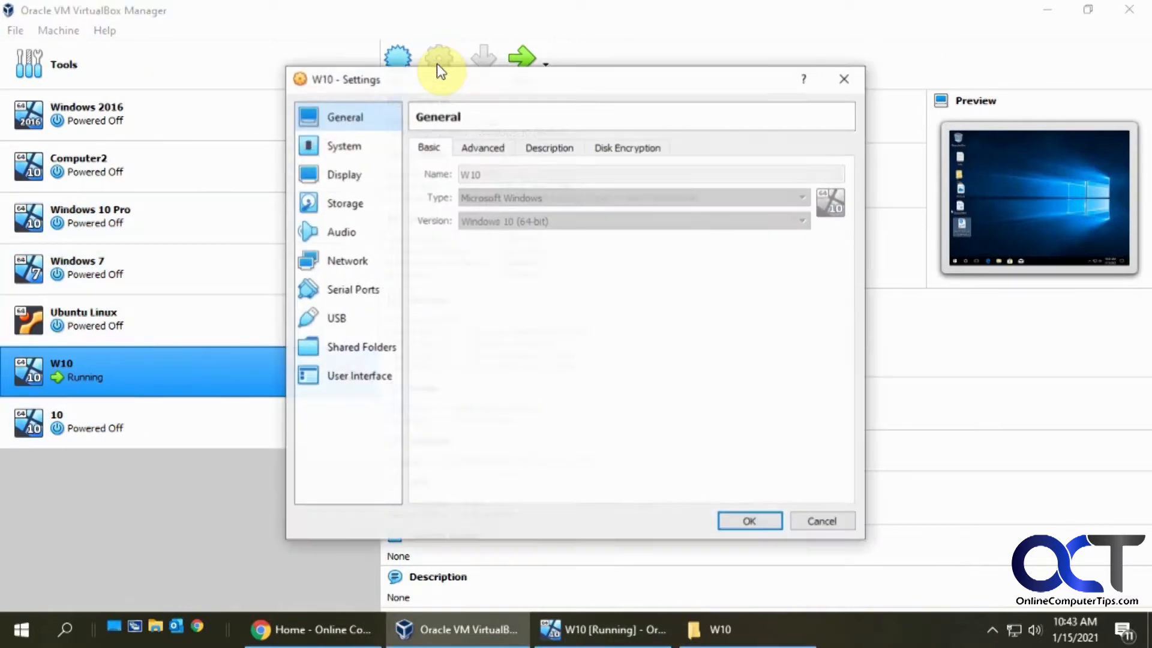
pyautogui.click(343, 174)
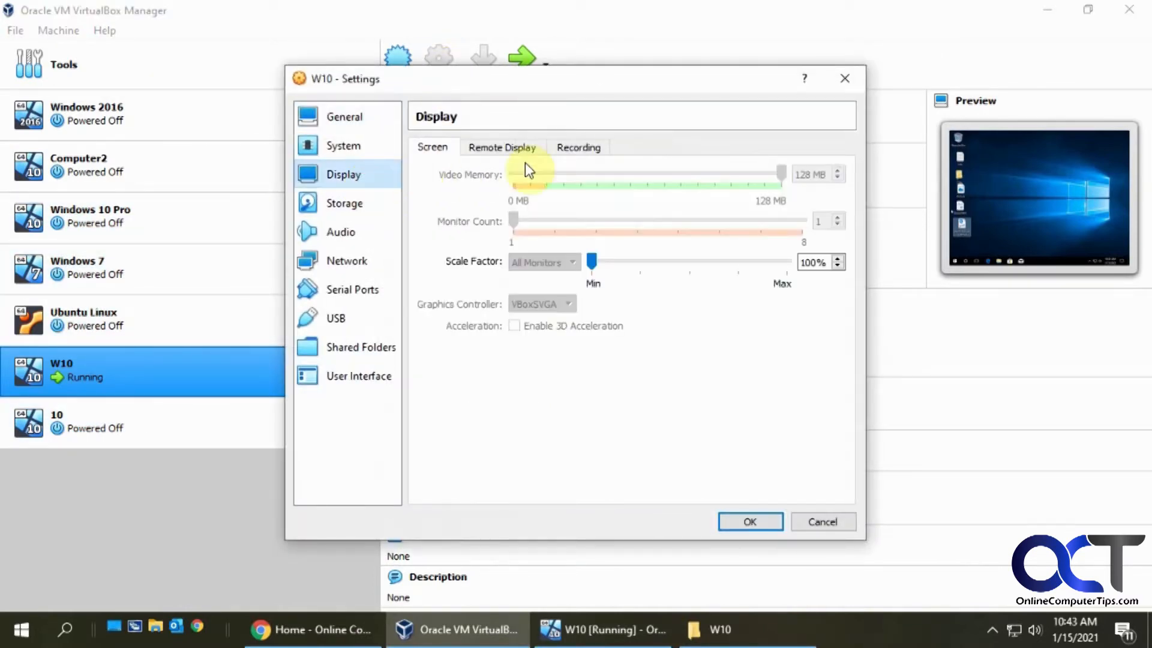
pyautogui.click(579, 147)
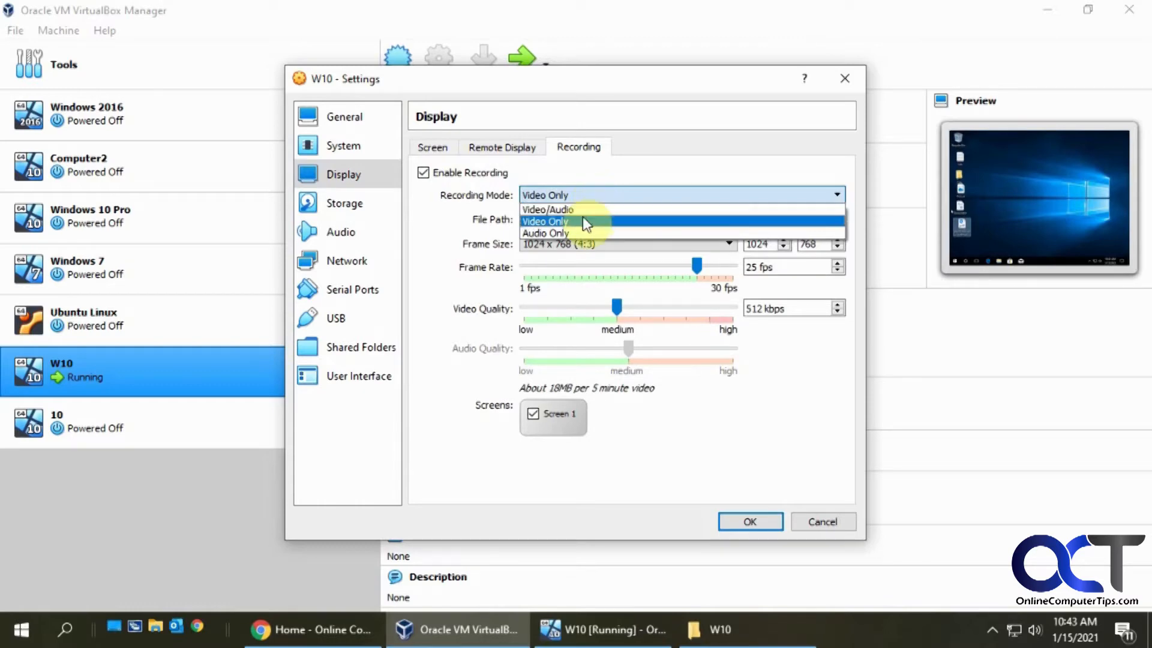
pyautogui.click(545, 221)
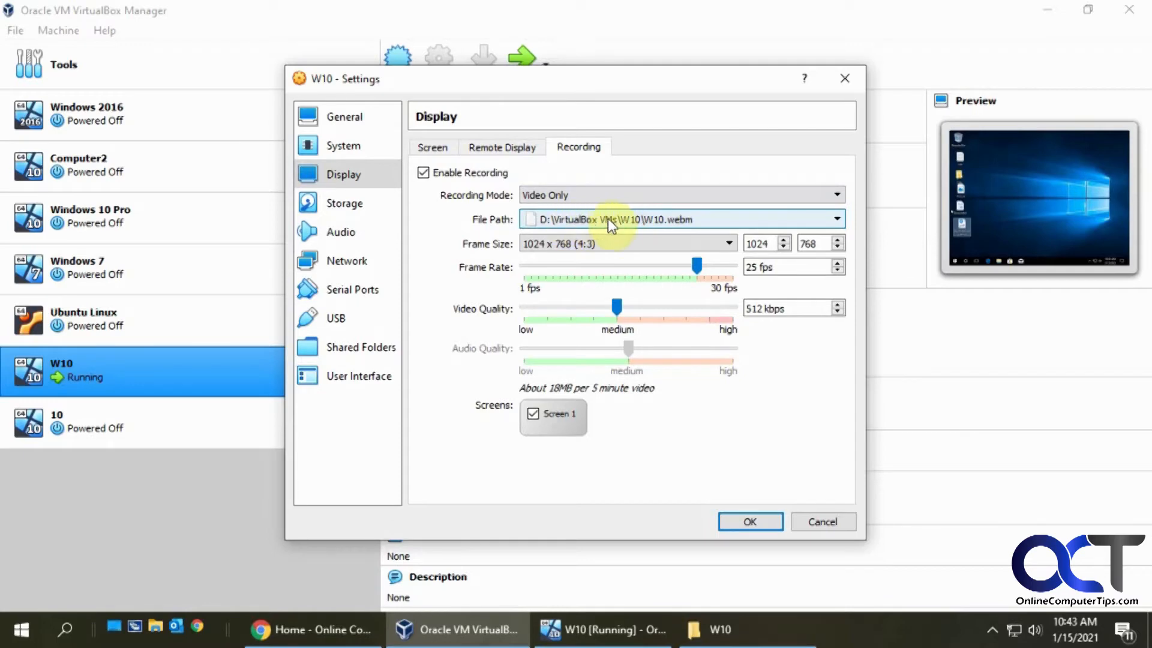
pyautogui.moveTo(656, 228)
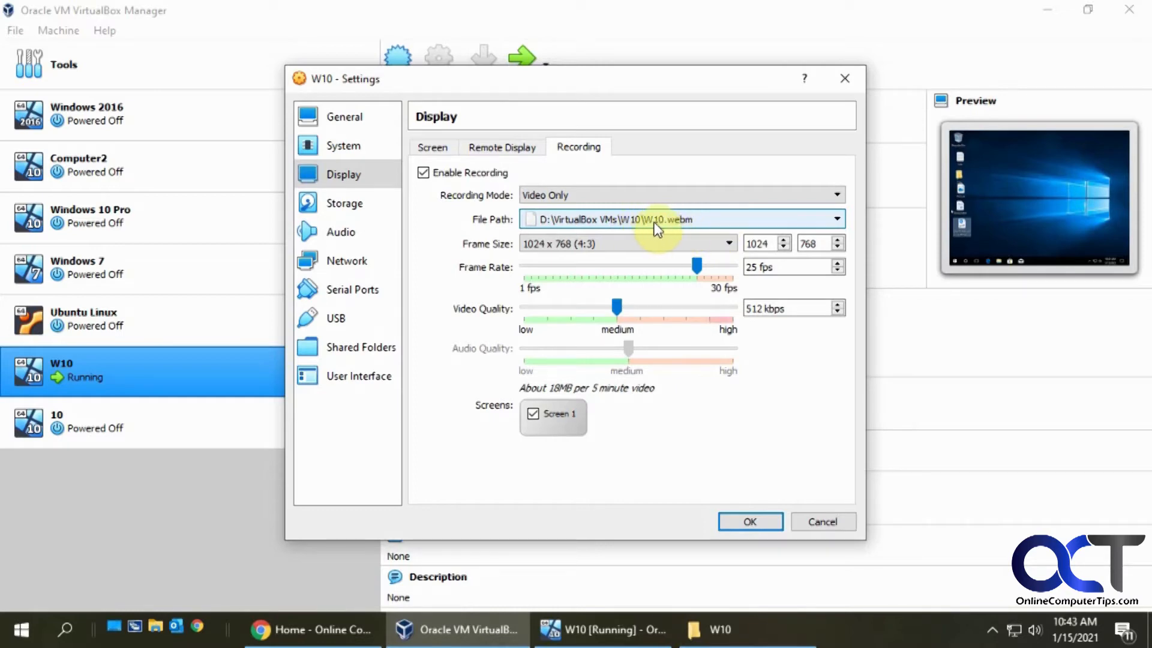
pyautogui.moveTo(741, 283)
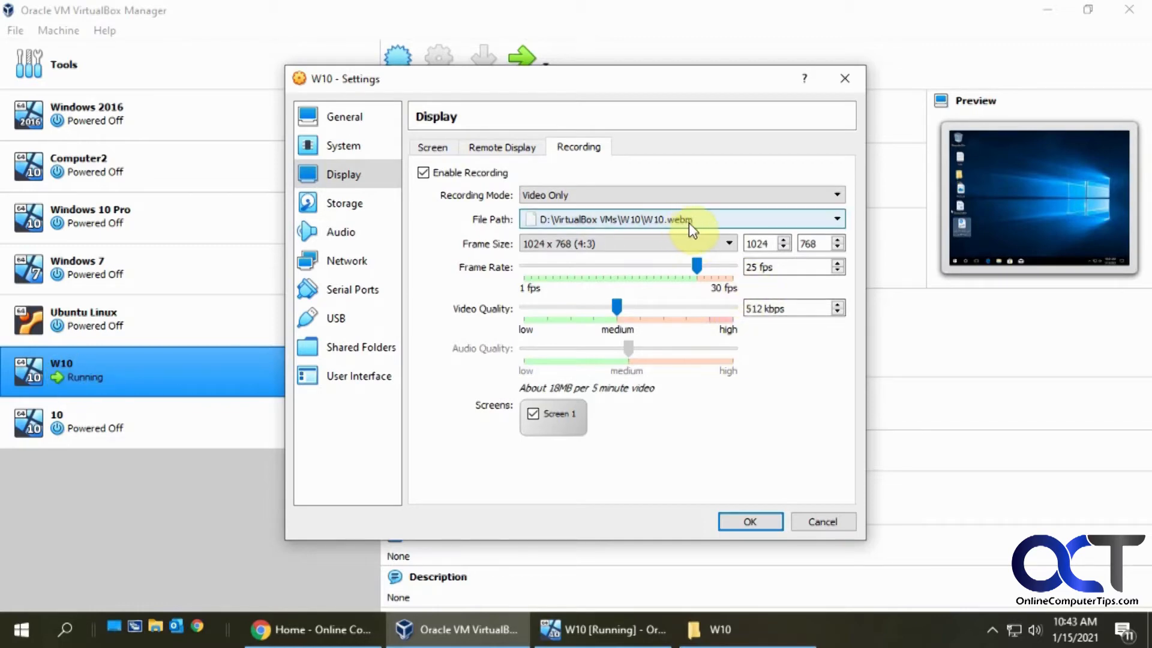
pyautogui.moveTo(689, 228)
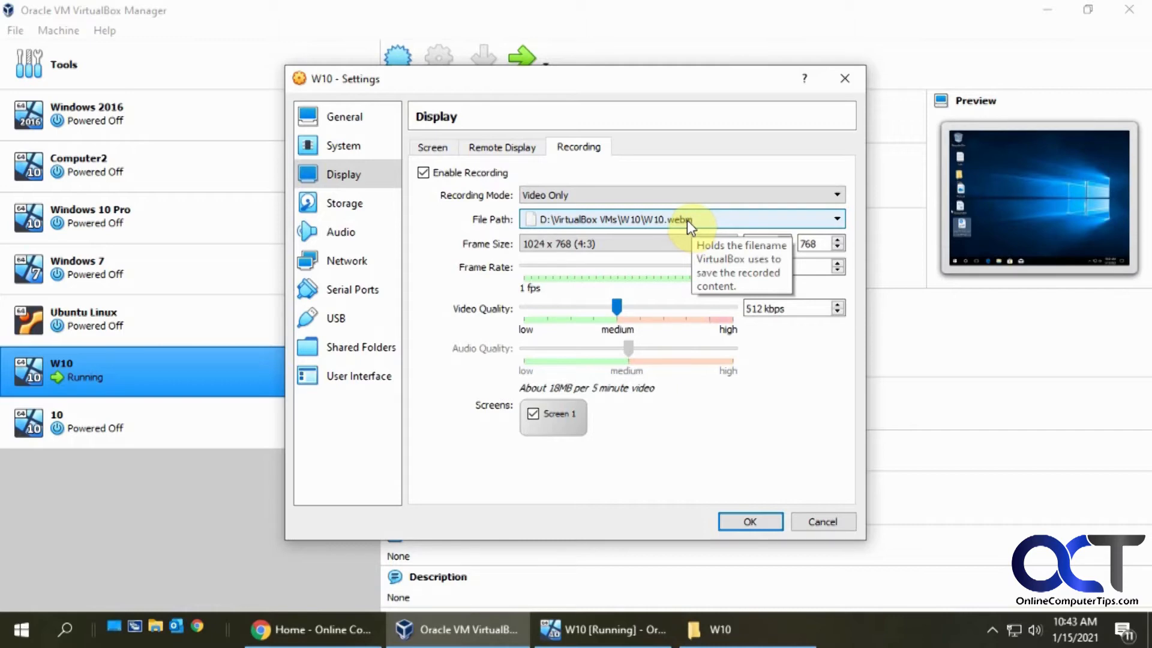
pyautogui.moveTo(683, 233)
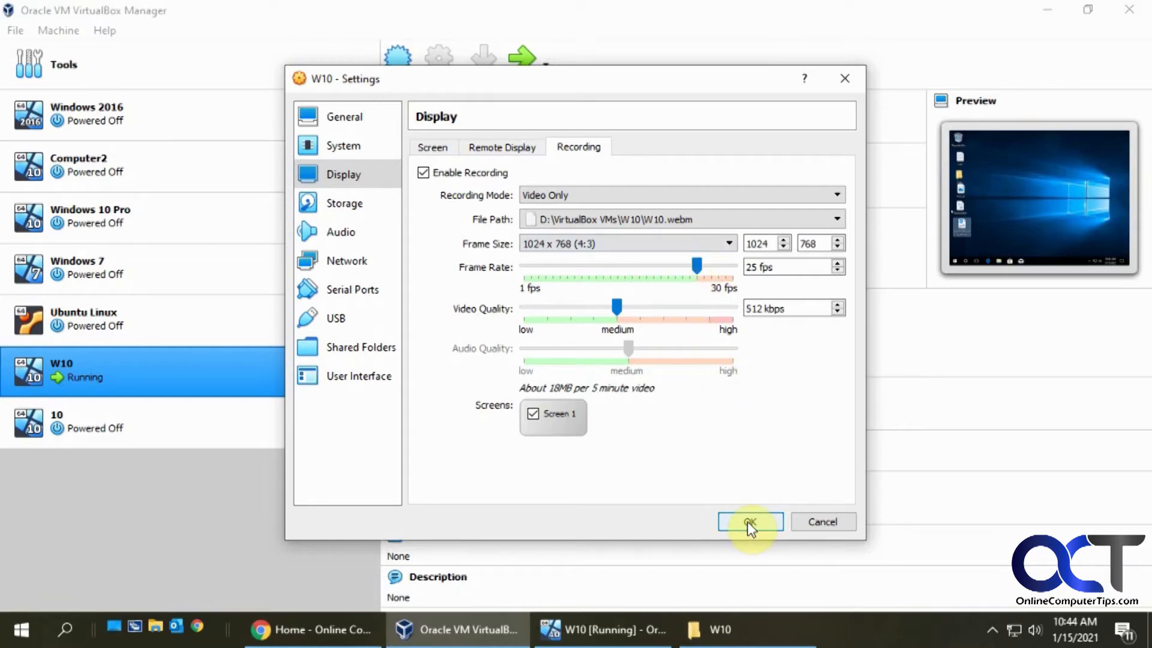
pyautogui.moveTo(753, 448)
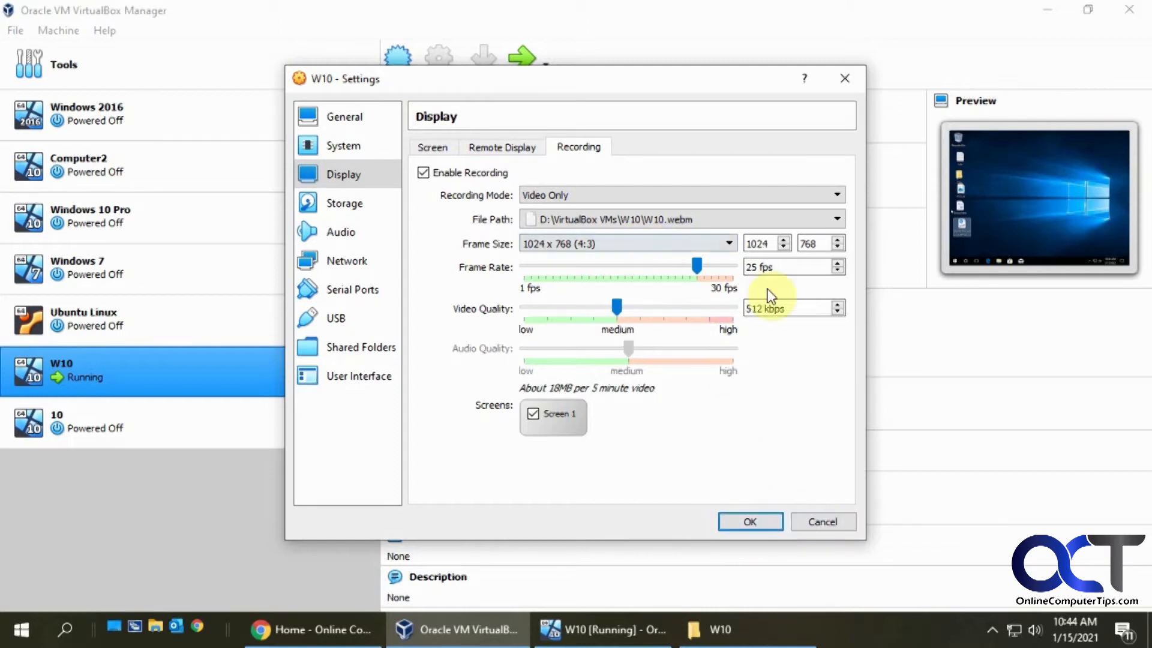
pyautogui.moveTo(775, 482)
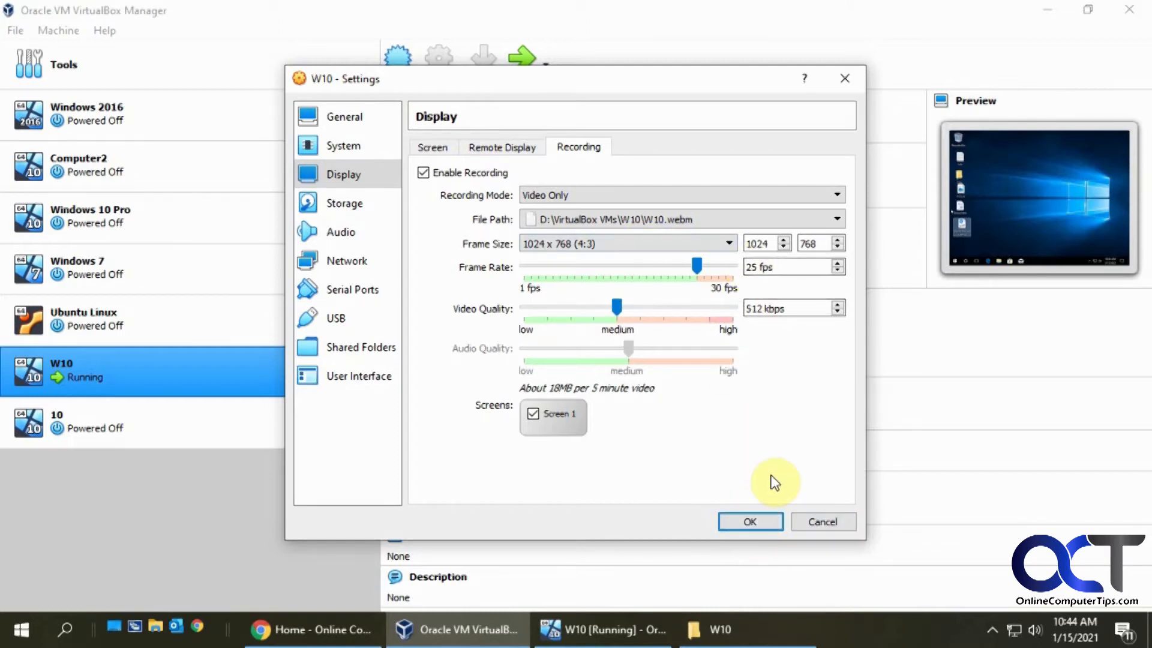
# - Apply the recording settings and start recording the running W10 machine
pyautogui.click(749, 522)
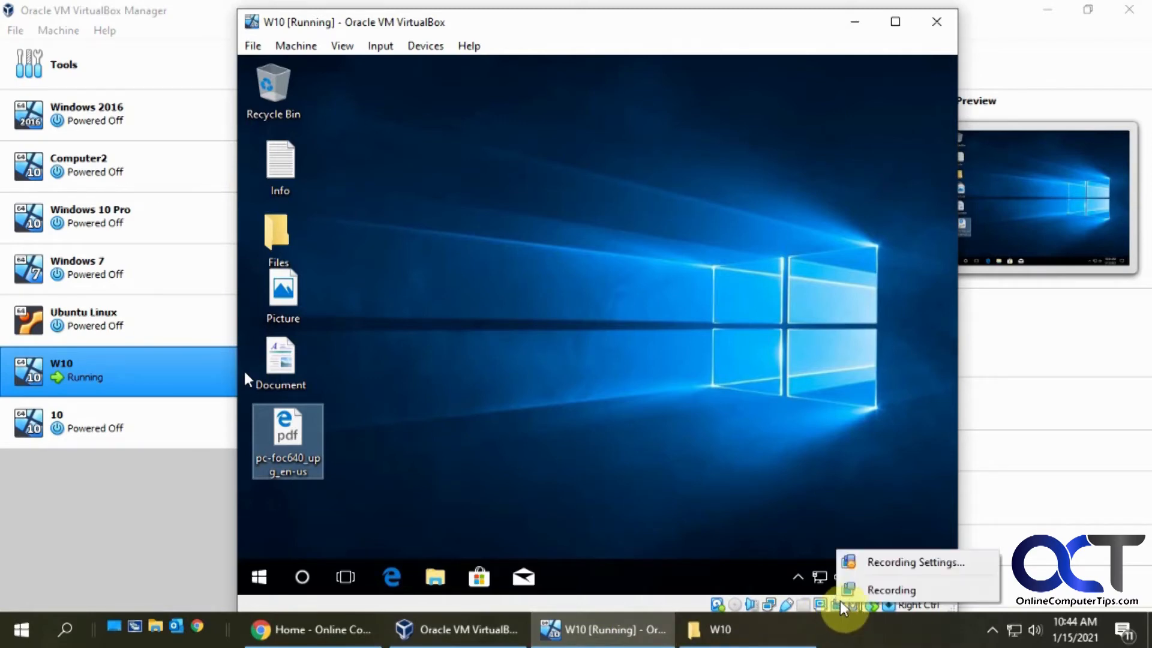
pyautogui.click(342, 46)
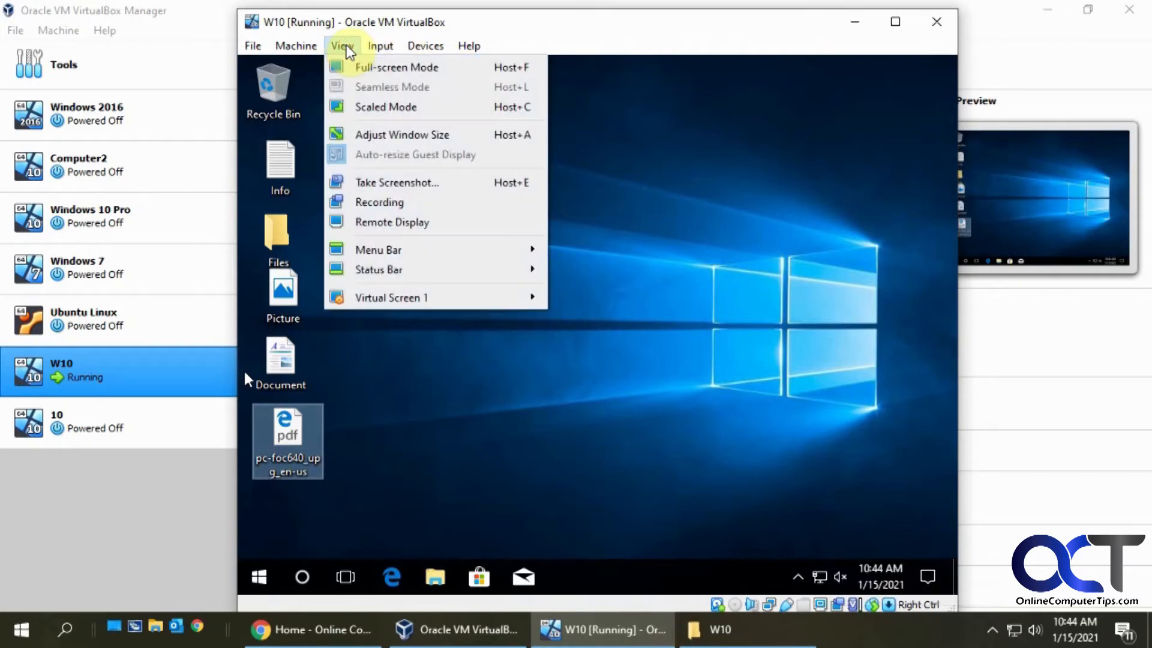
pyautogui.moveTo(381, 202)
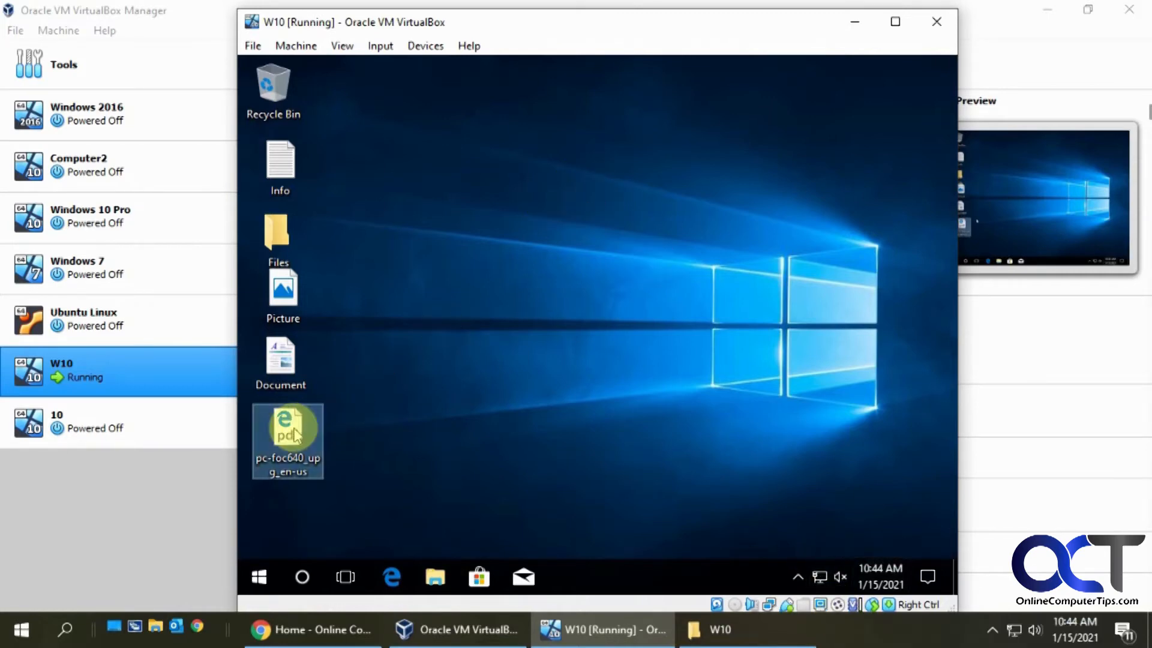
# - Open and scroll the Fabric OS upgrade guide PDF on the guest desktop, then launch Microsoft Store
pyautogui.click(392, 578)
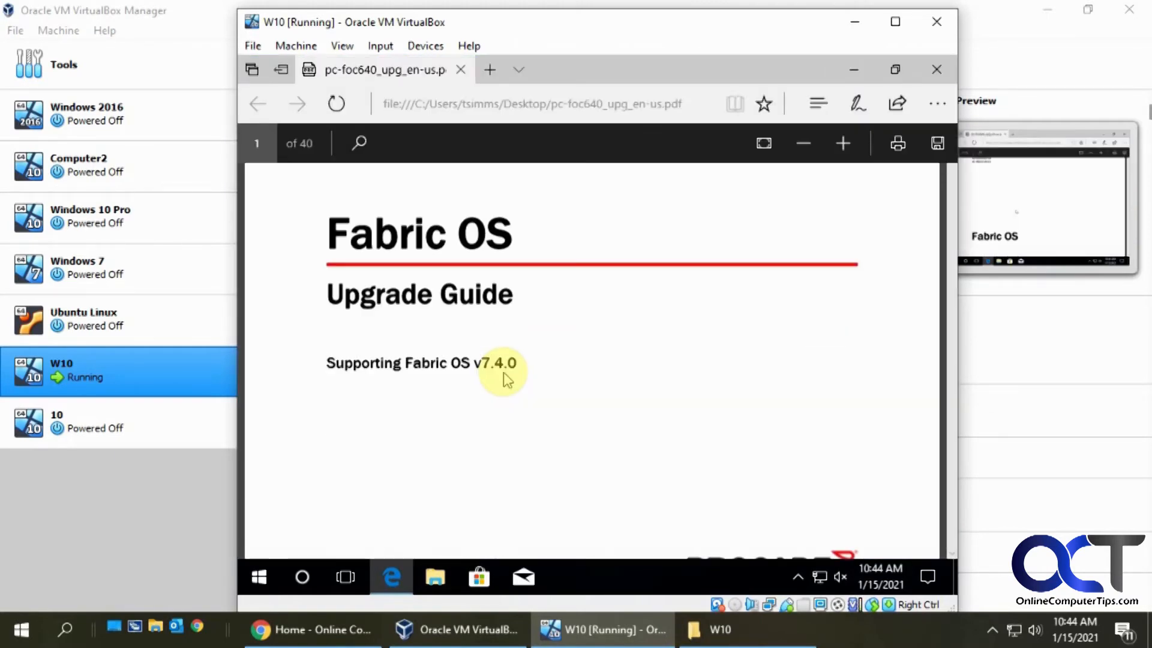
pyautogui.scroll(-3)
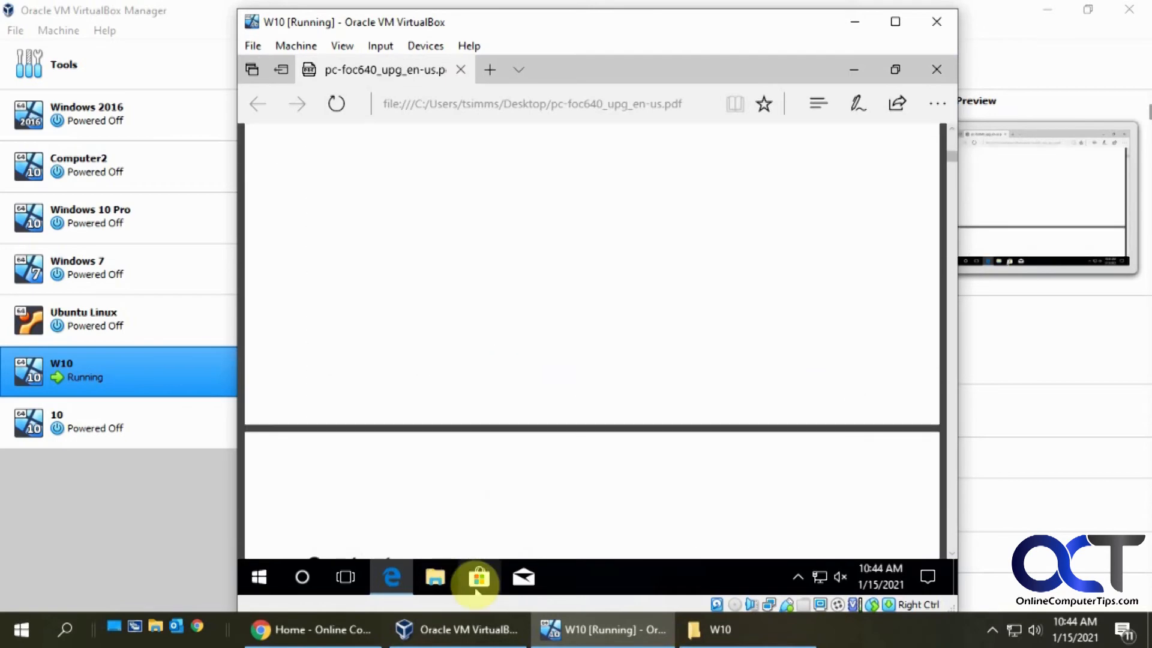
pyautogui.click(477, 578)
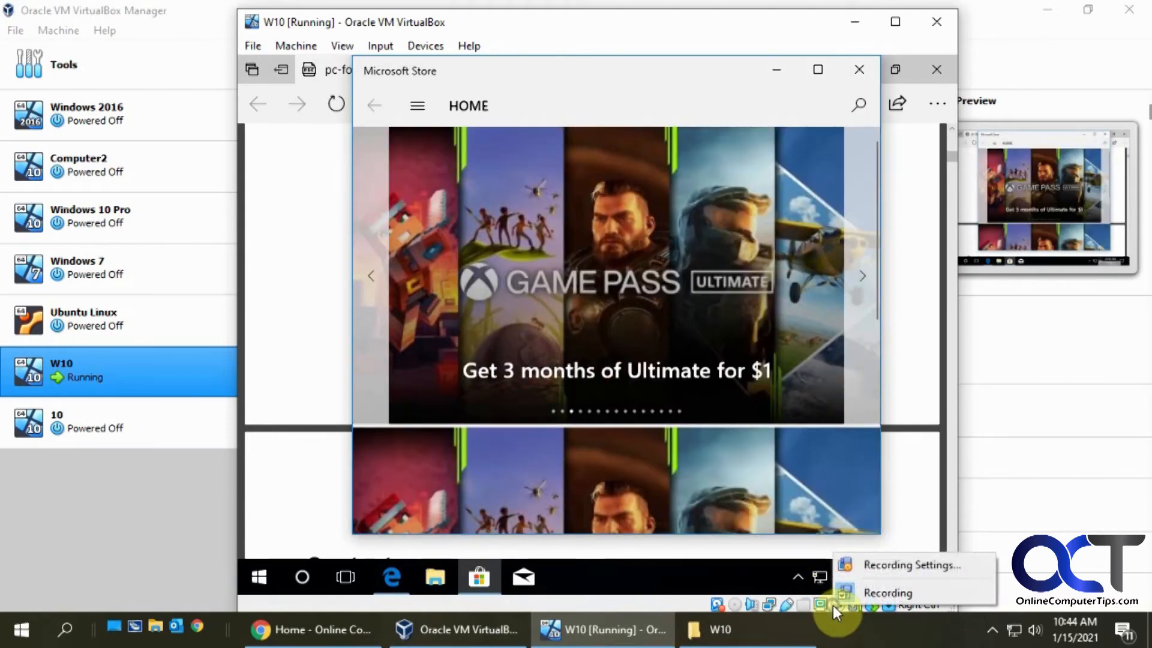
# - Stop the screen recording and bring up the W10 folder holding W10.webm
pyautogui.click(341, 46)
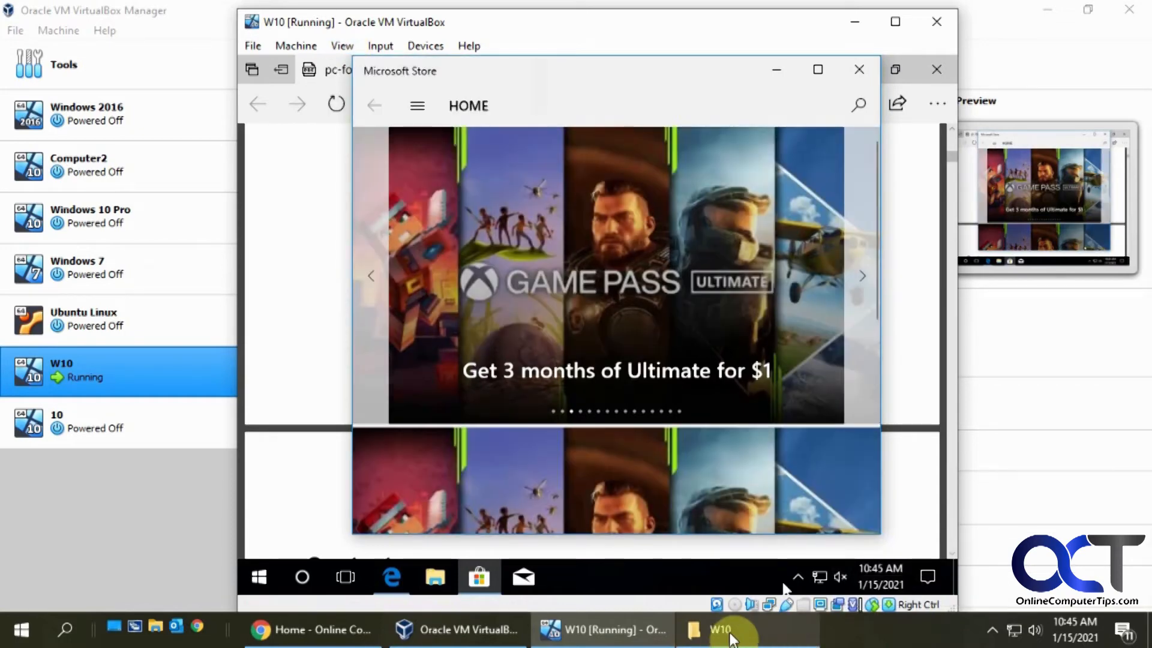
pyautogui.click(744, 631)
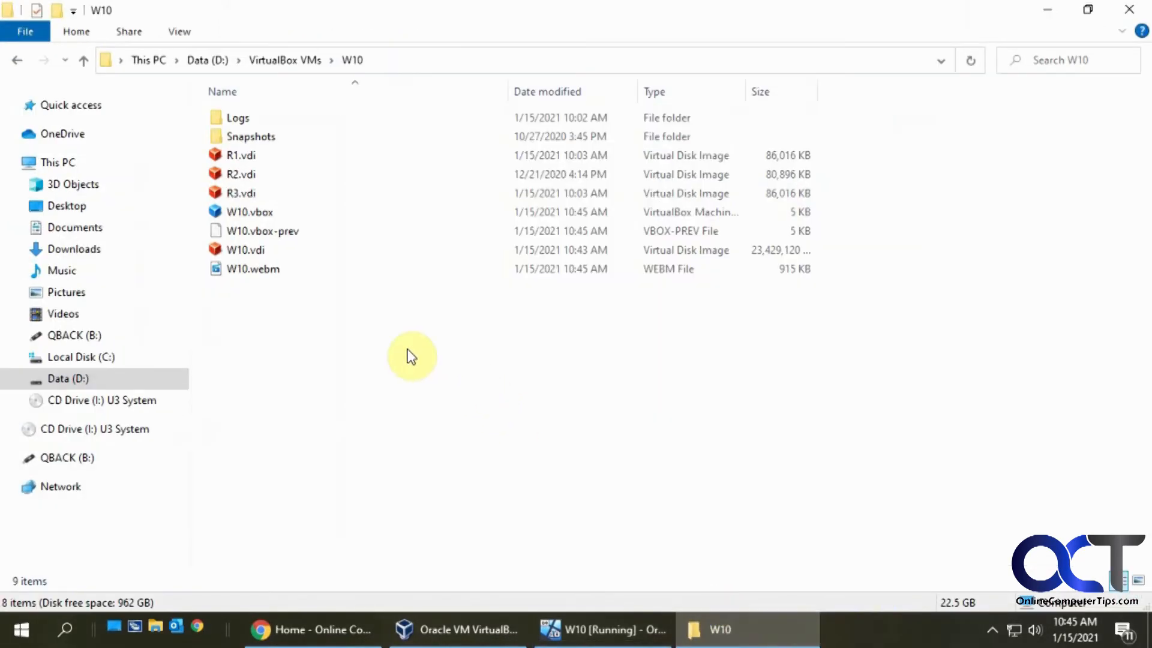
pyautogui.click(252, 268)
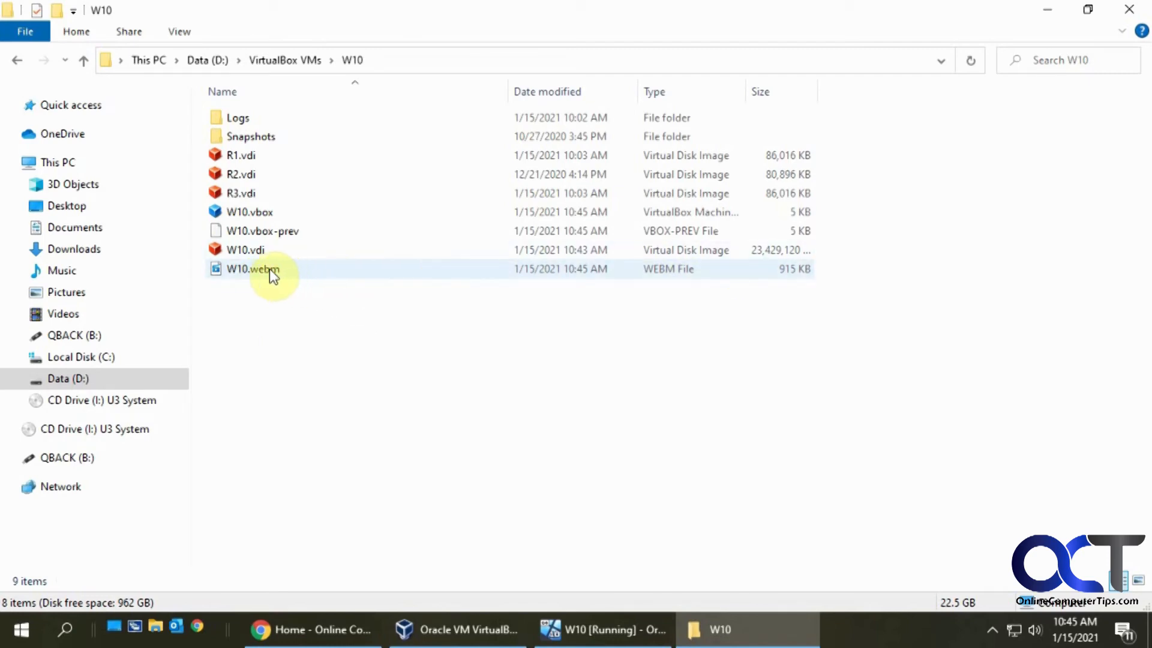
pyautogui.moveTo(253, 269)
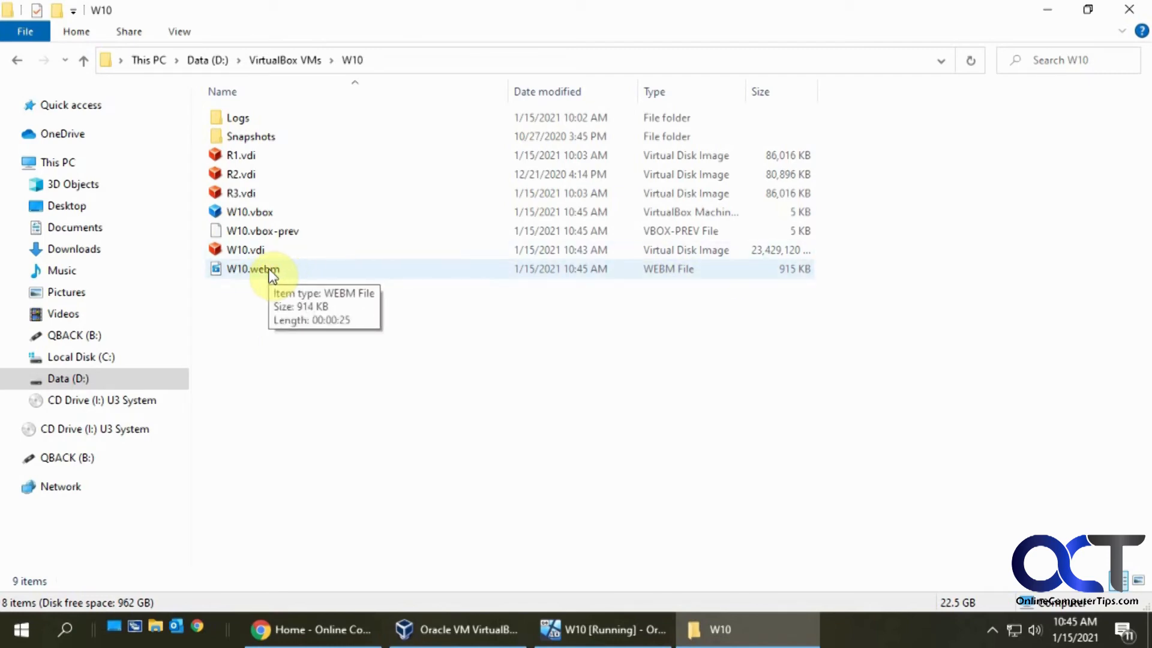
pyautogui.doubleClick(250, 269)
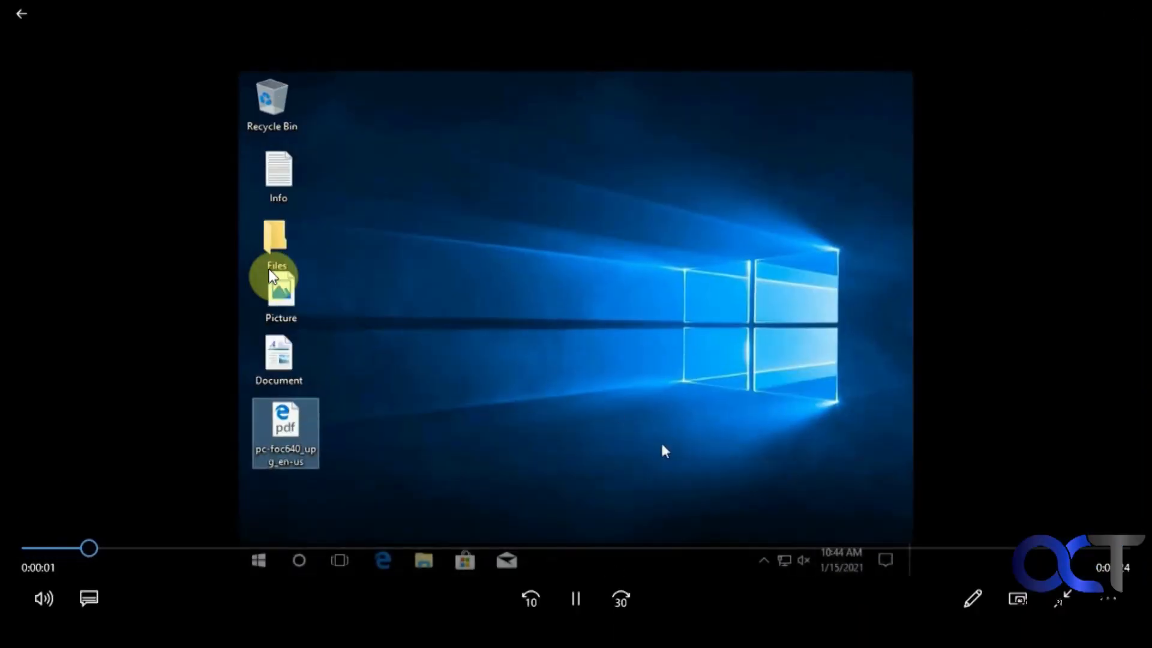
pyautogui.moveTo(841, 560)
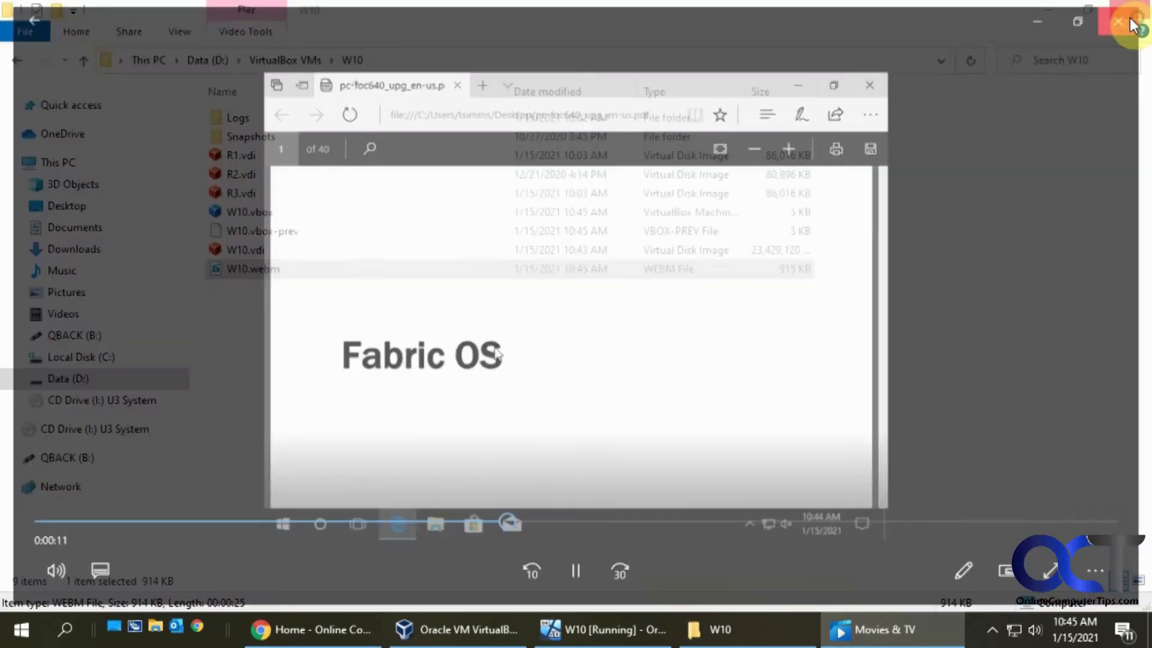
pyautogui.click(602, 630)
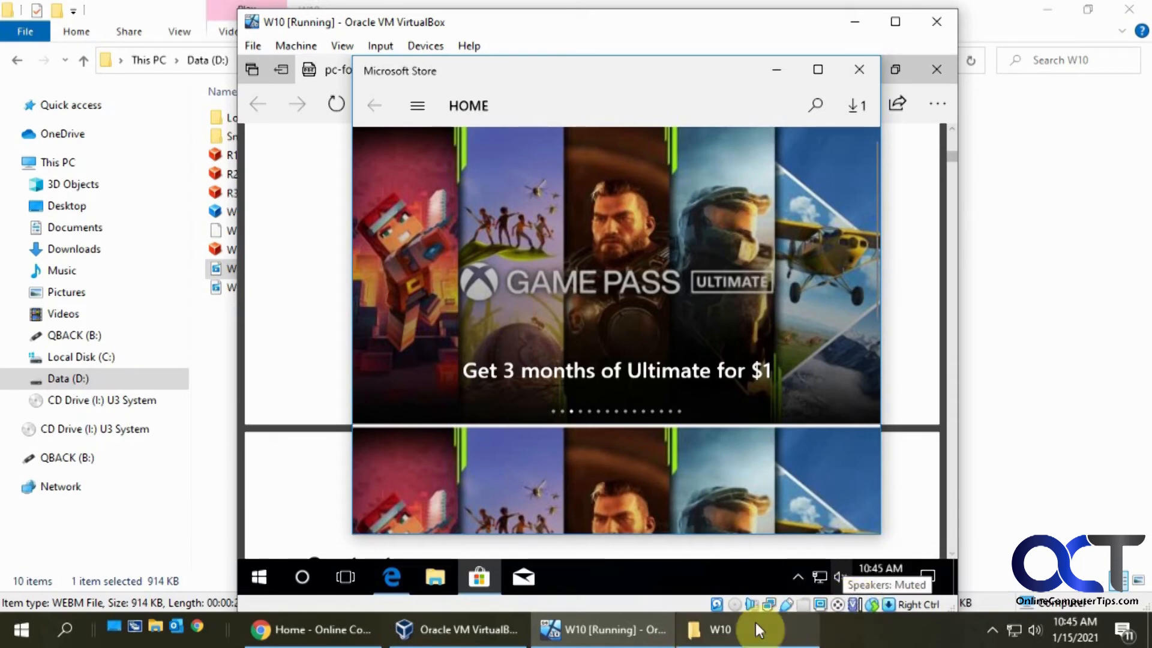
# - Bring the W10 folder back, now listing a second timestamped .webm recording
pyautogui.click(747, 630)
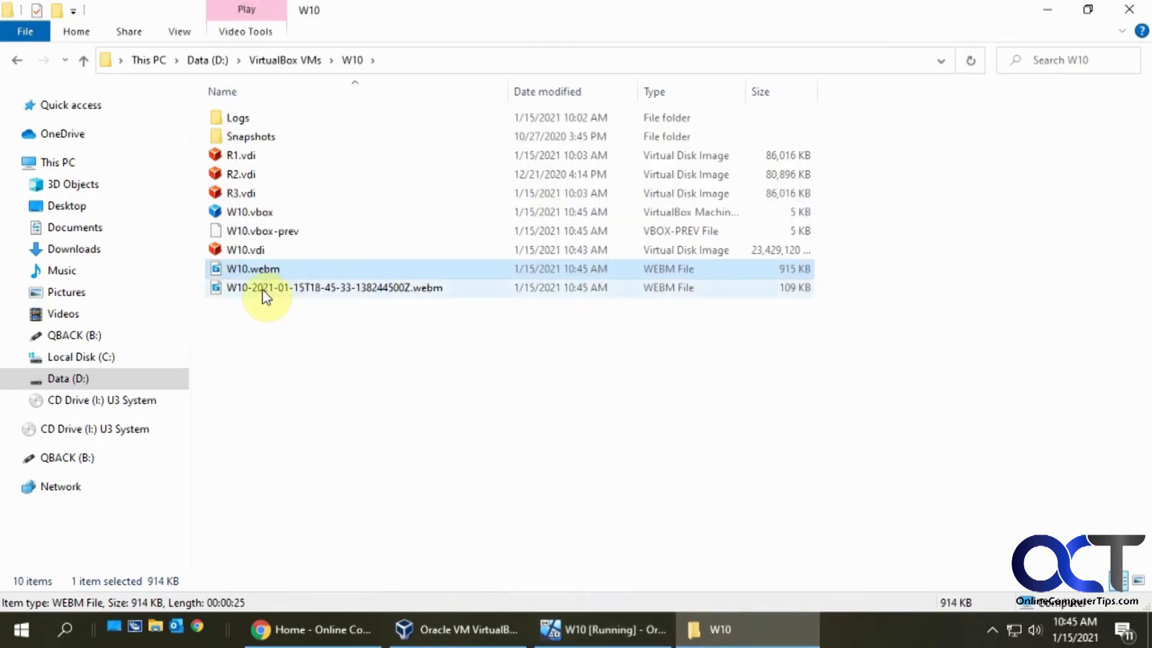
pyautogui.moveTo(308, 293)
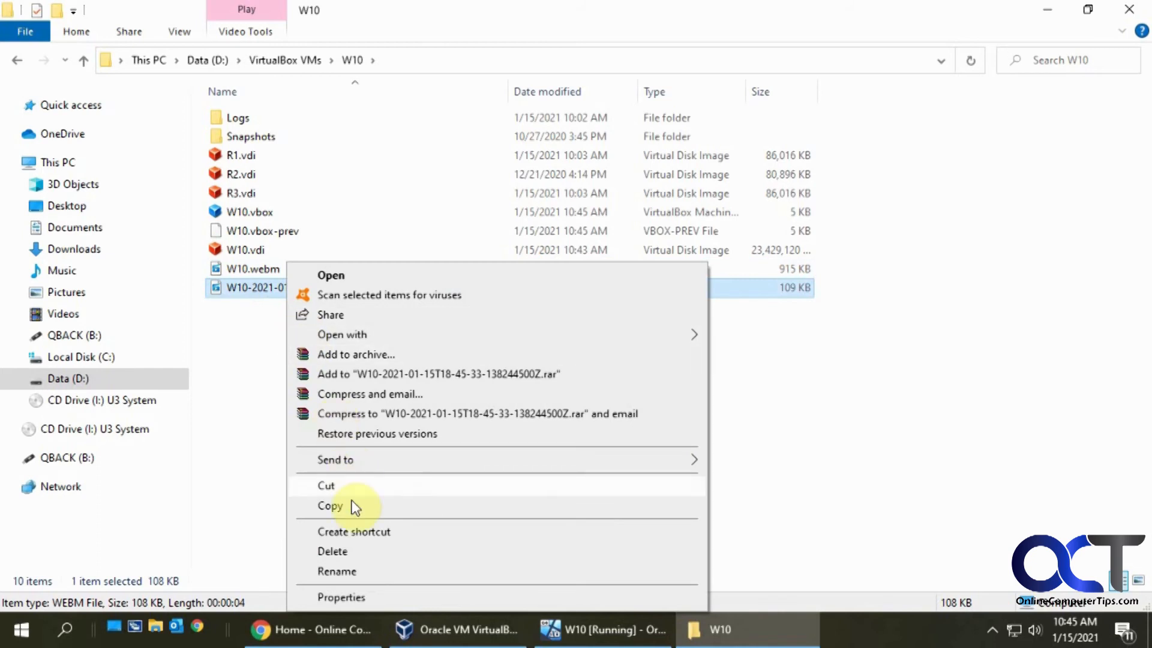
# - Rename the timestamped recording to Video.webm and return to the VirtualBox Manager
pyautogui.click(336, 571)
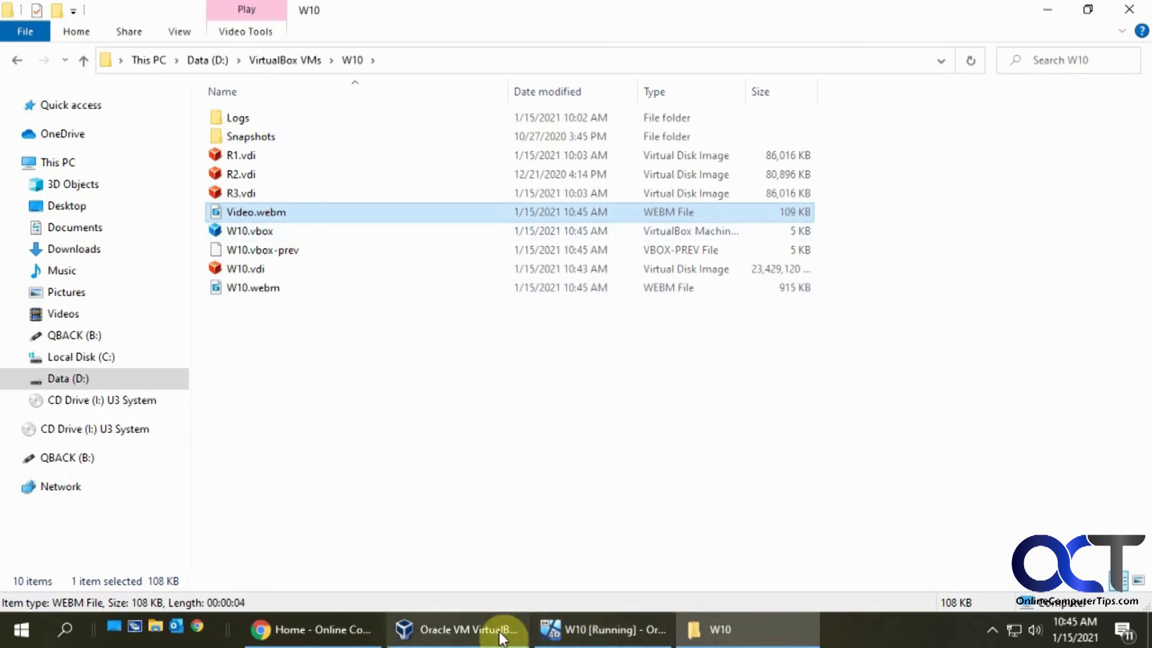
pyautogui.click(456, 630)
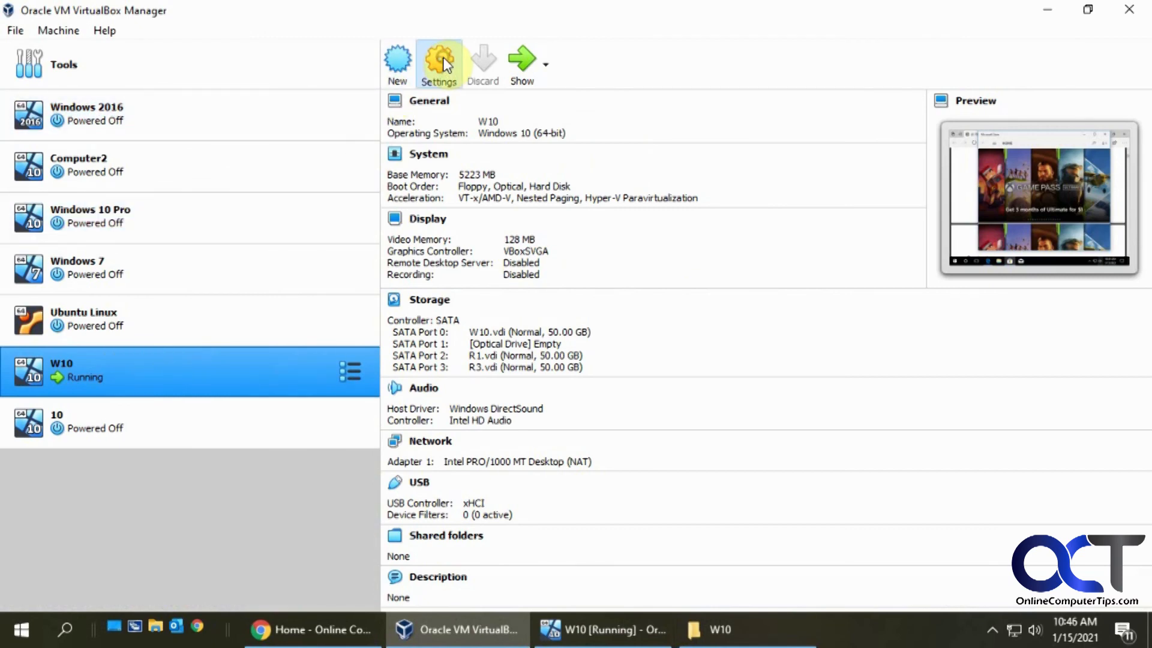
# - Confirm W10's recording stays disabled in Display settings and the status-bar recording menu
pyautogui.click(438, 62)
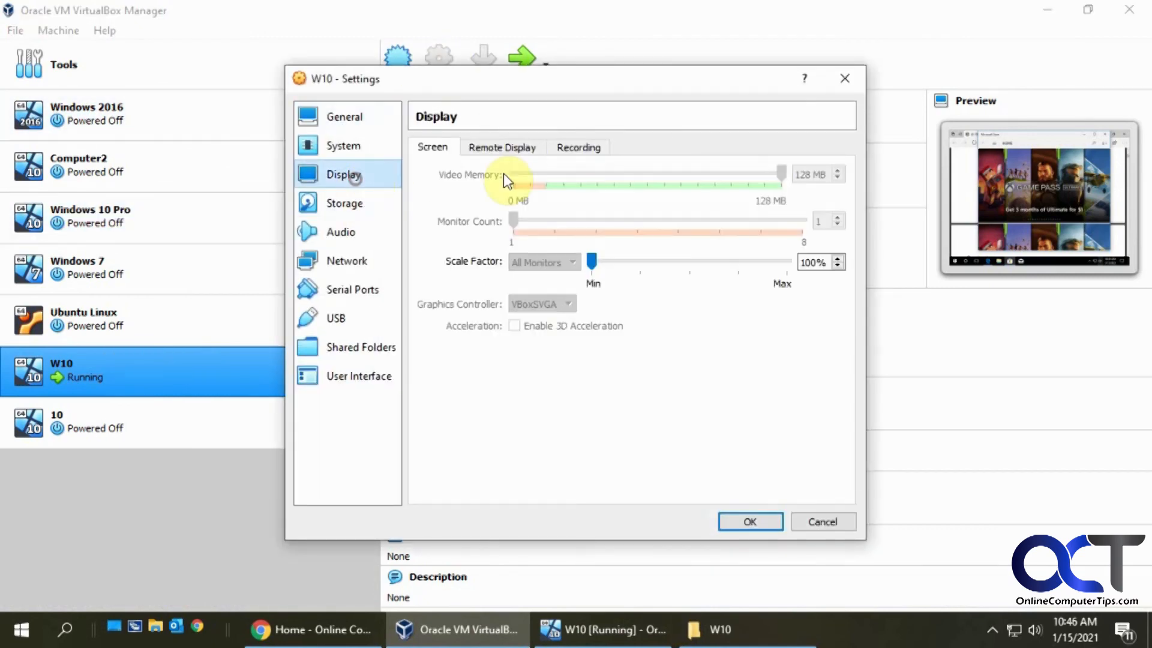
pyautogui.click(577, 147)
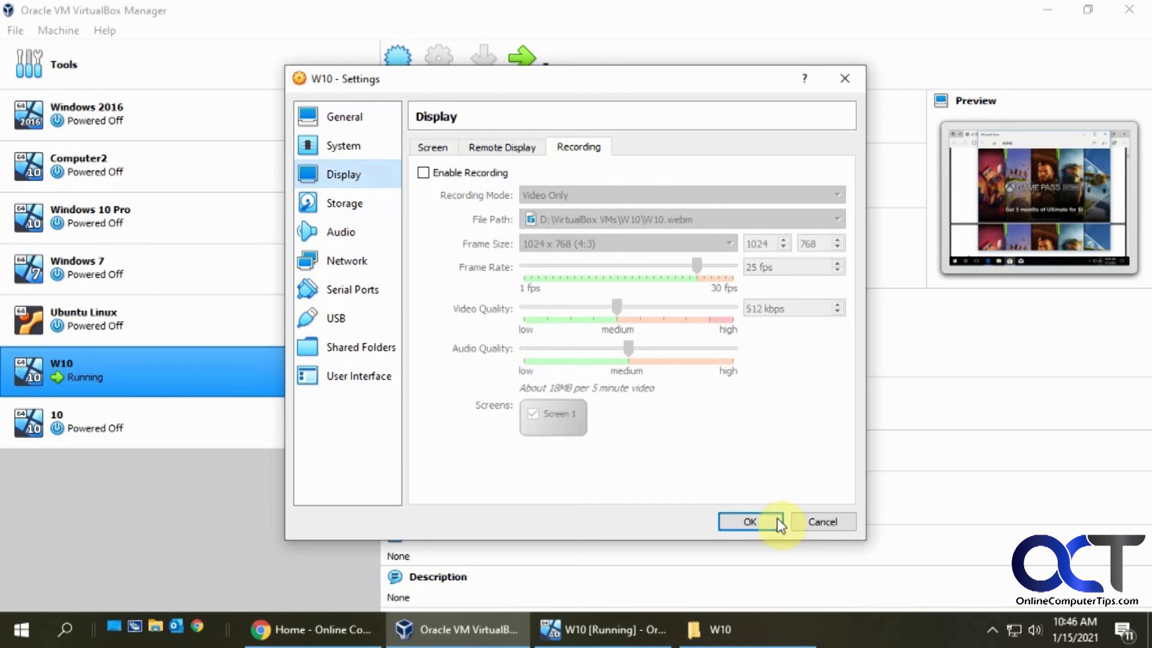
pyautogui.click(749, 522)
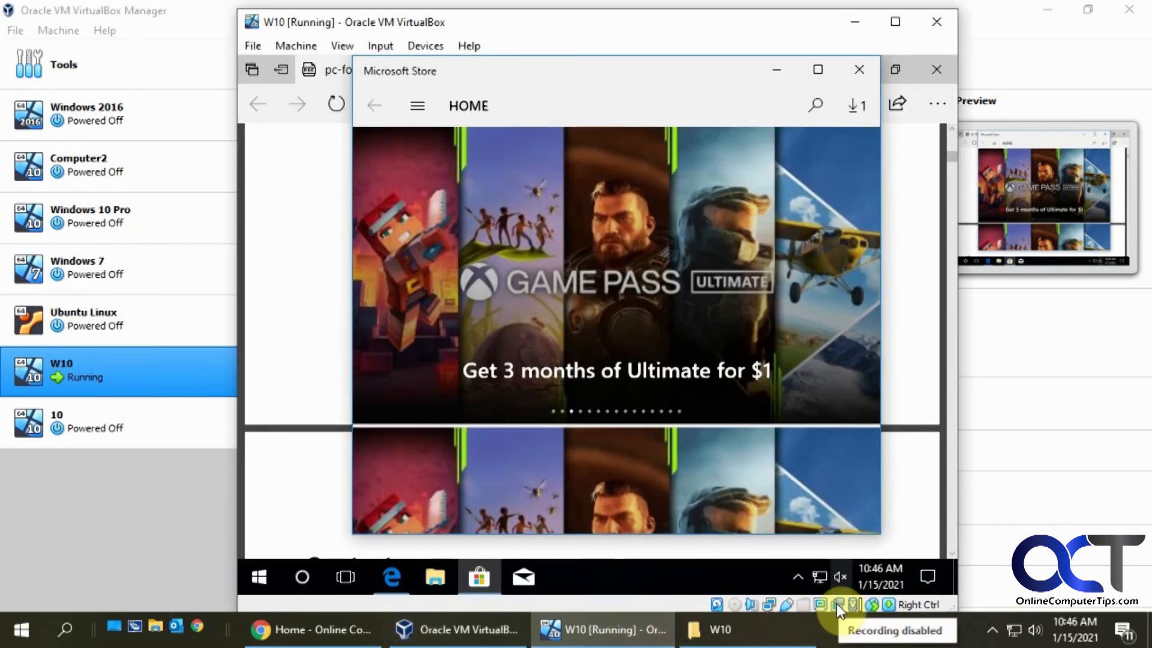
pyautogui.click(838, 605)
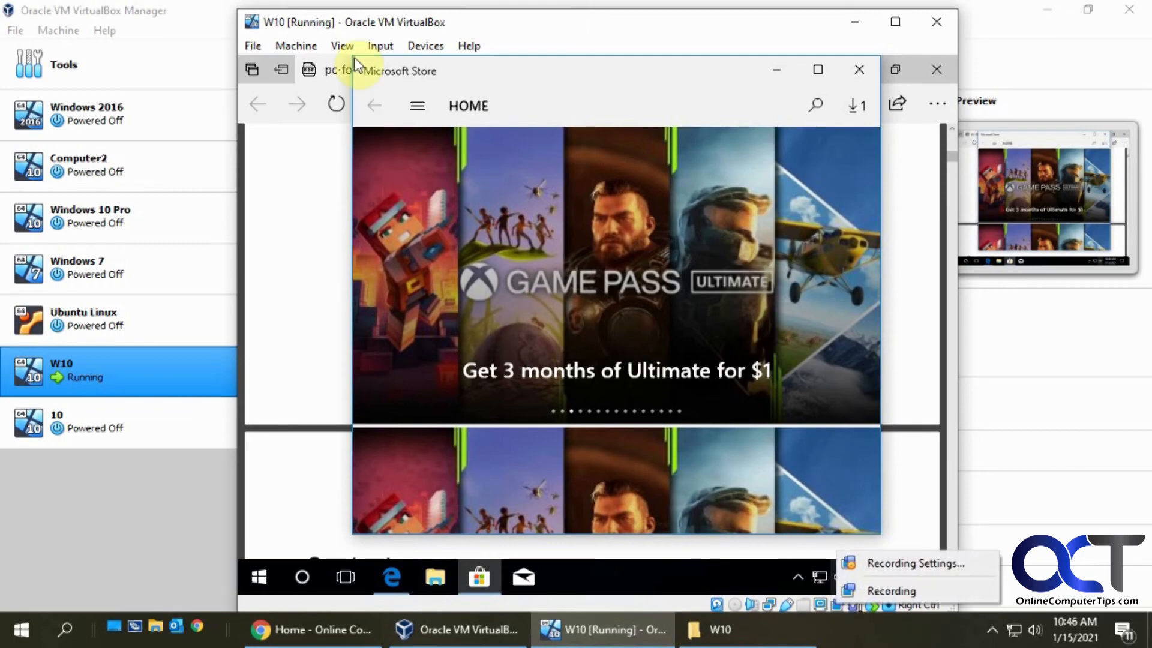
pyautogui.click(343, 46)
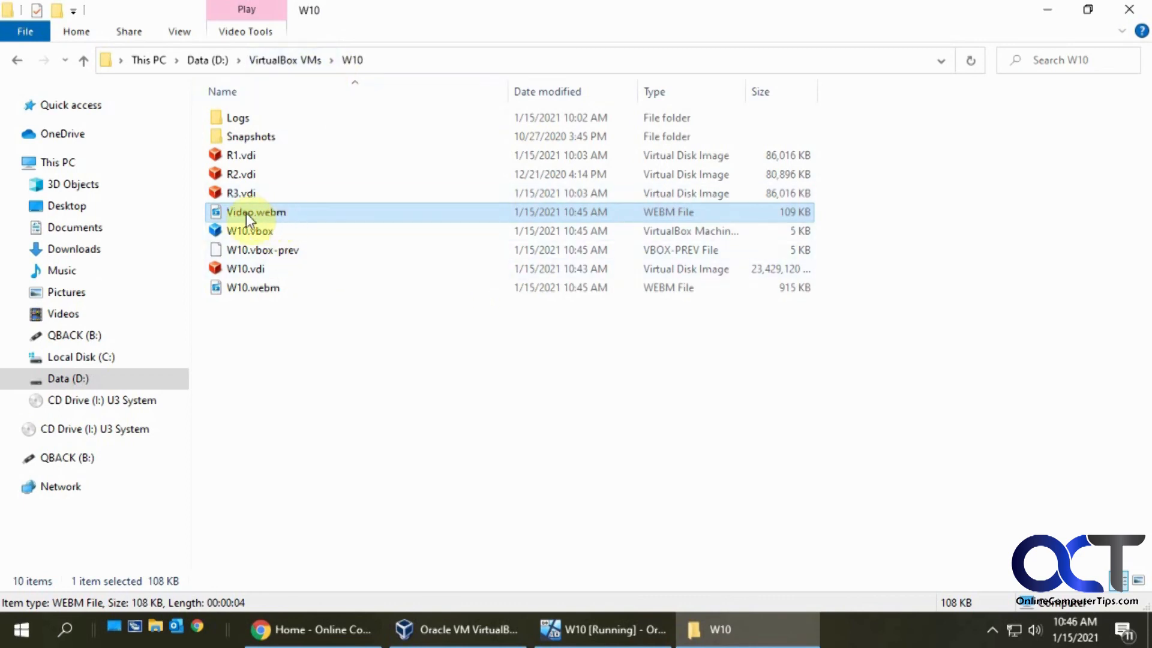
pyautogui.moveTo(347, 346)
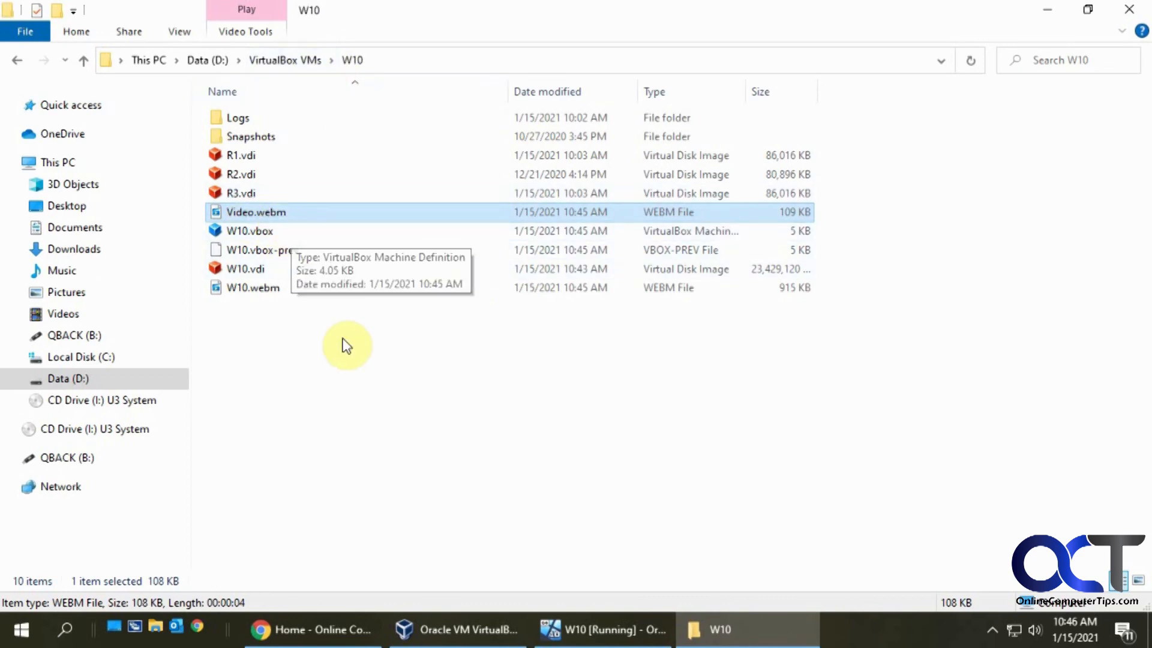